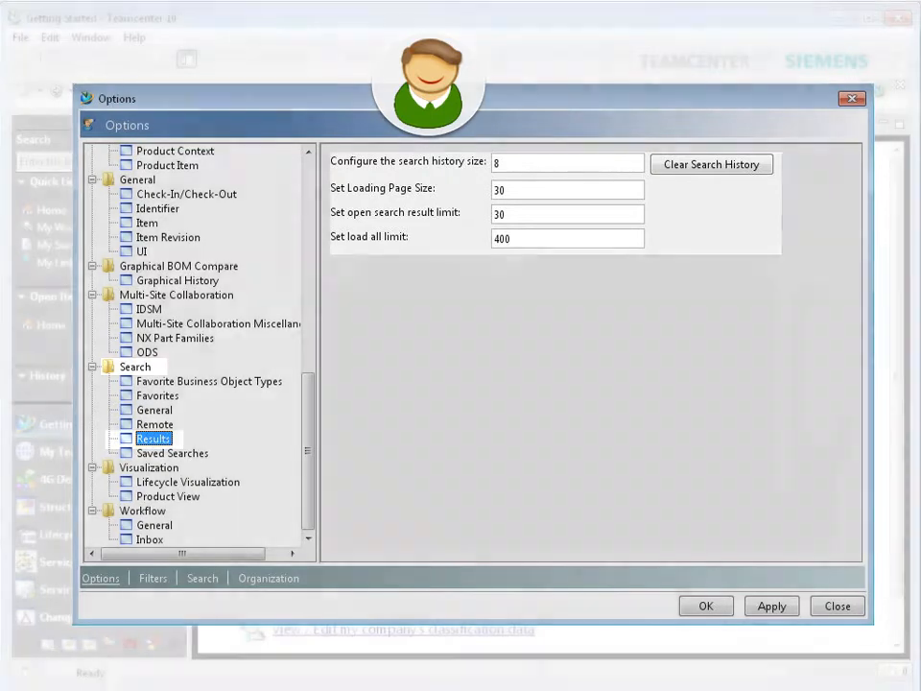
# Close the Options dialog and return to the Getting Started page
pyautogui.click(835, 605)
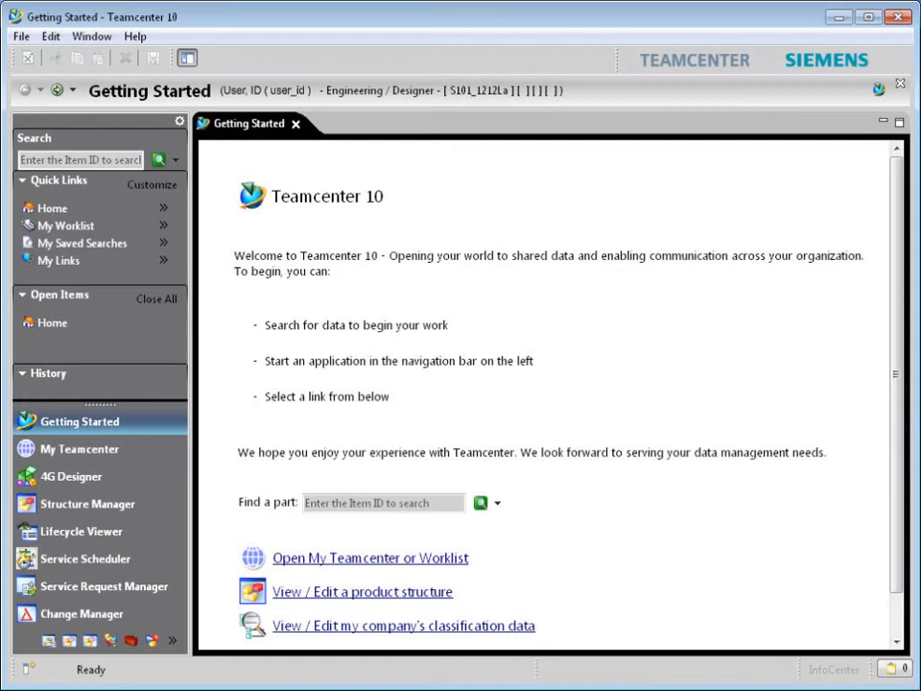
# Reopen the Options window from Edit > Options with all preference categories listed
pyautogui.click(50, 36)
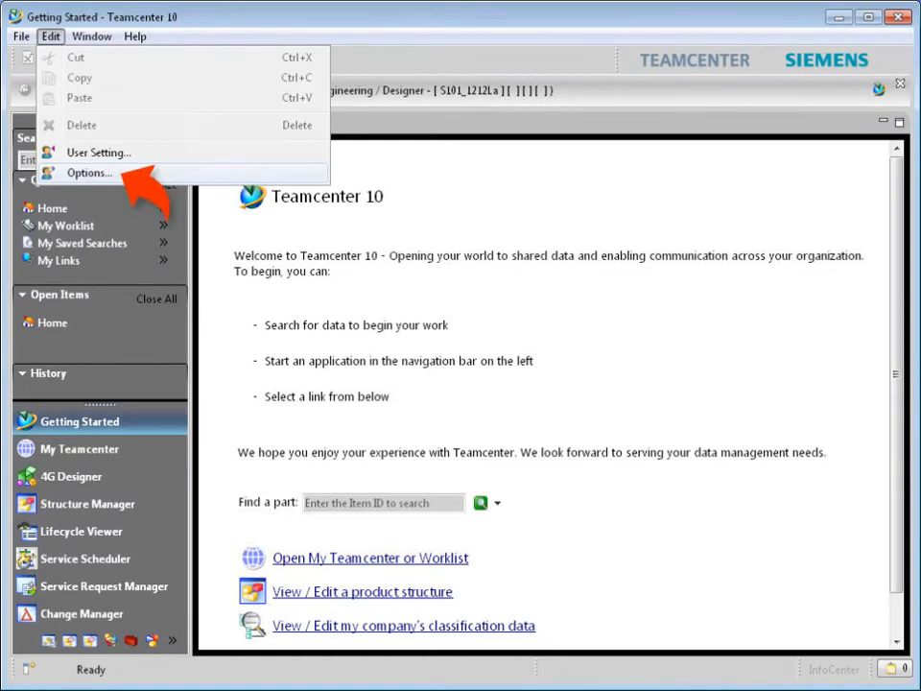
pyautogui.click(92, 173)
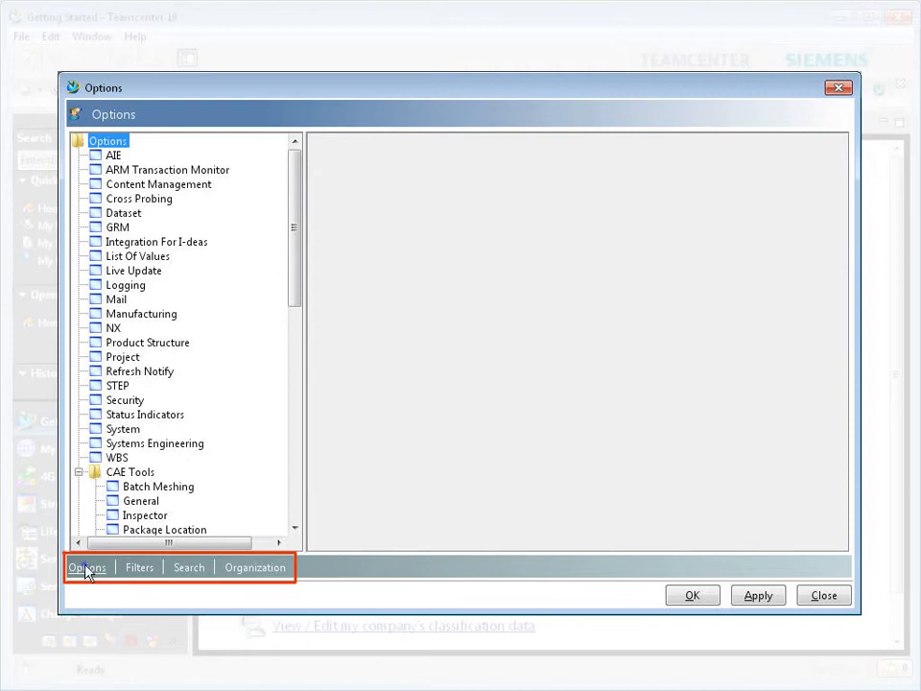
pyautogui.moveTo(143, 573)
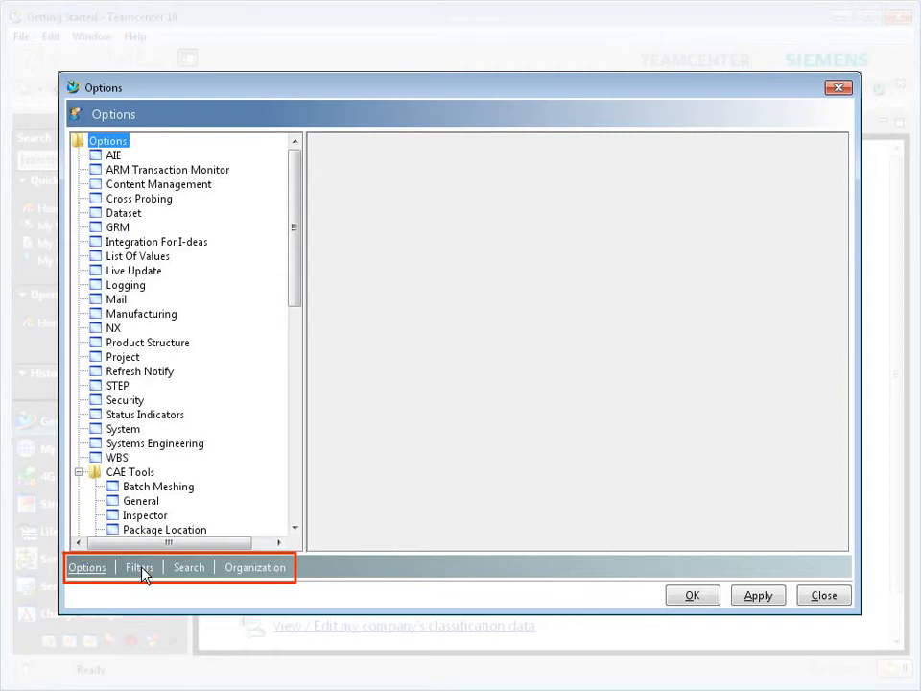
# Visit the Filters, Search and Organization views, then return to the General Check-In/Check-Out options tree
pyautogui.click(139, 567)
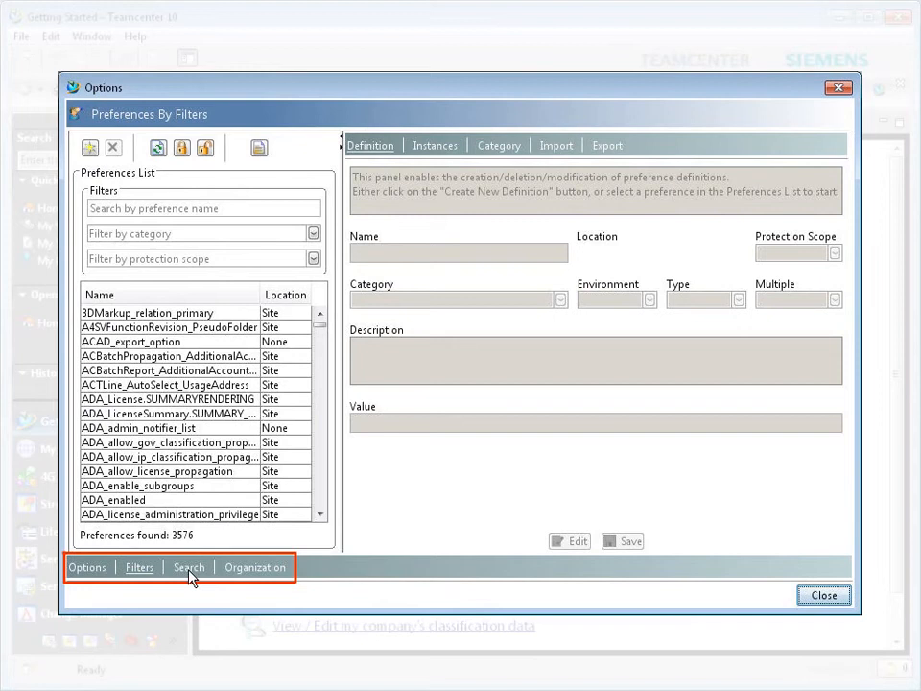
pyautogui.click(189, 567)
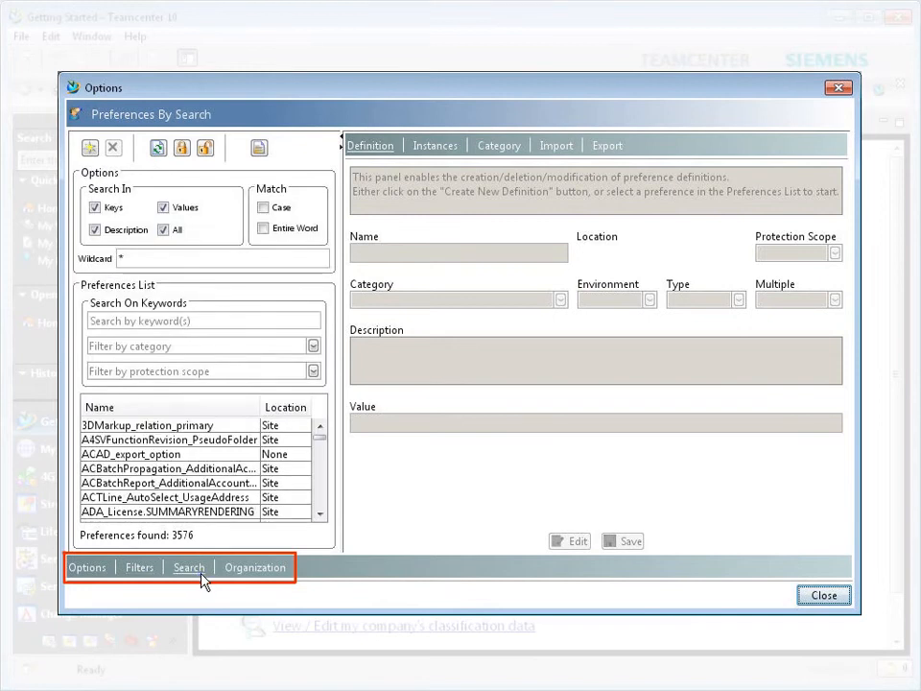
pyautogui.click(255, 567)
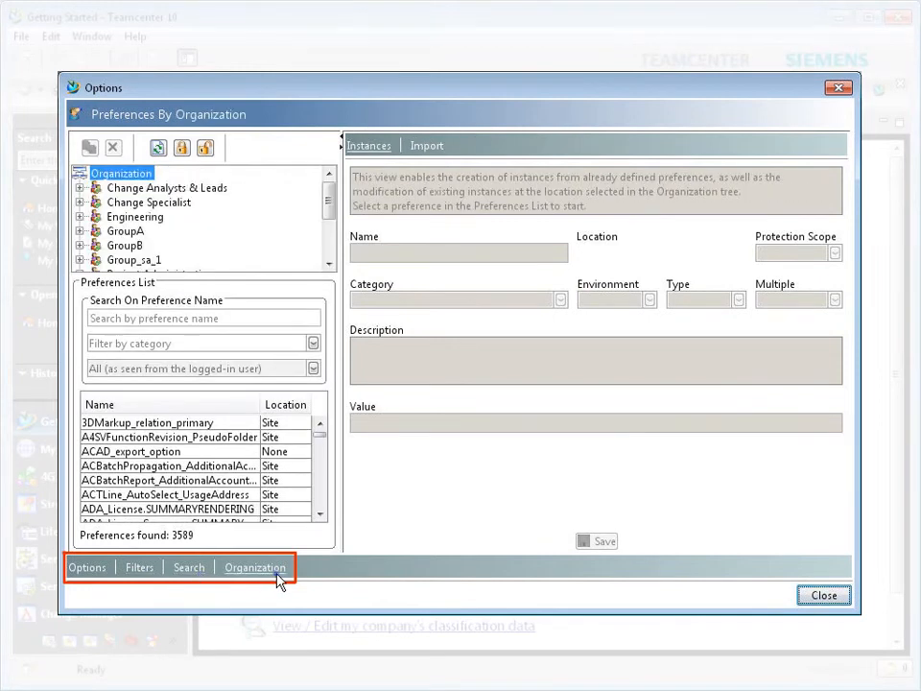
pyautogui.click(86, 567)
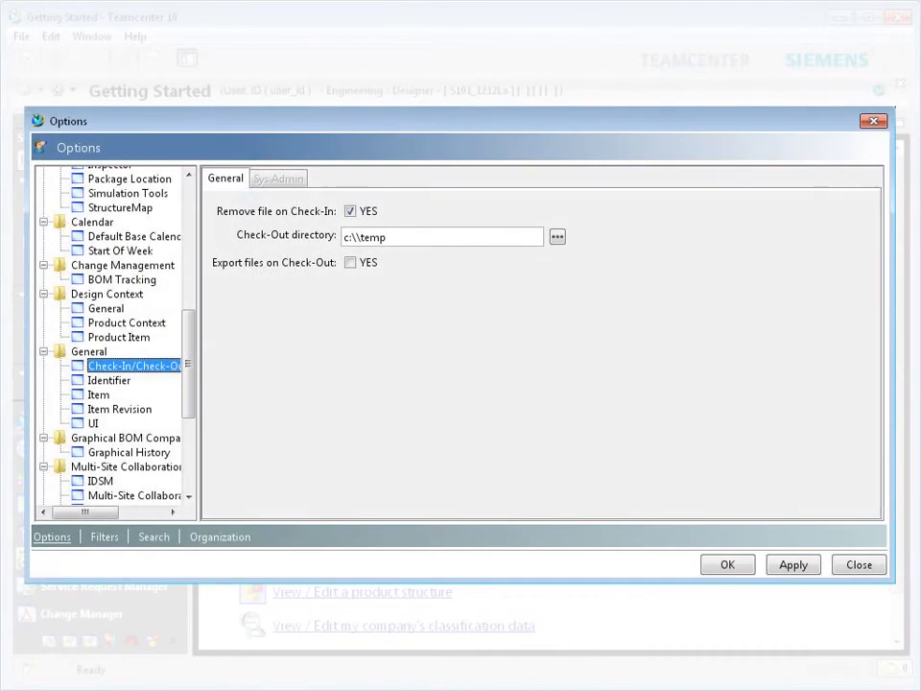
# Reveal that Remove file on Check-In maps to preference TC_remove_file_on_check_in with User scope
pyautogui.click(225, 177)
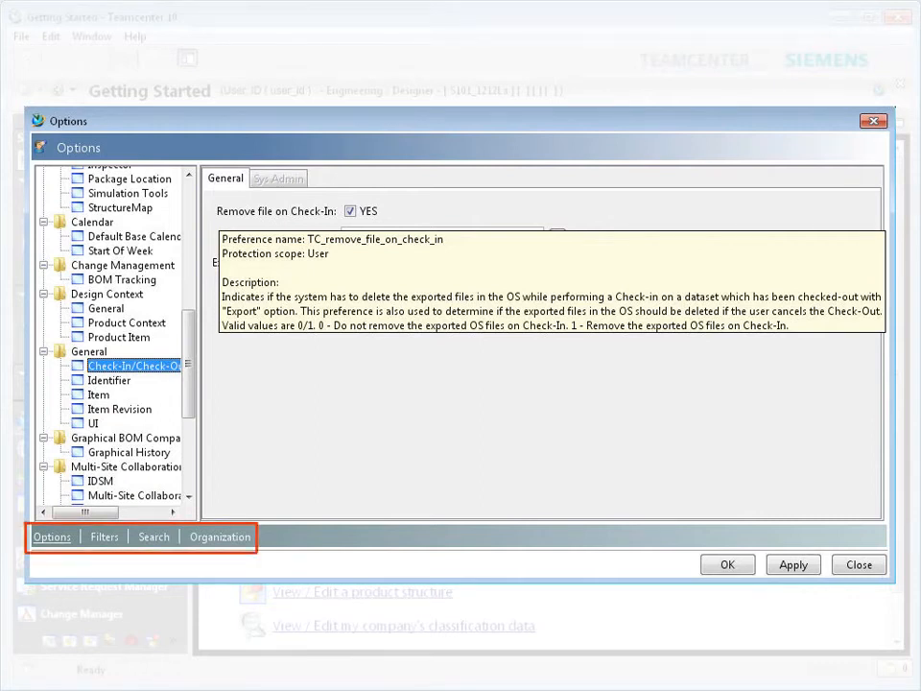
# Switch to the Filters view to show TC_remove_file_on_check_in's definition: Site location, User scope, value 1
pyautogui.click(103, 537)
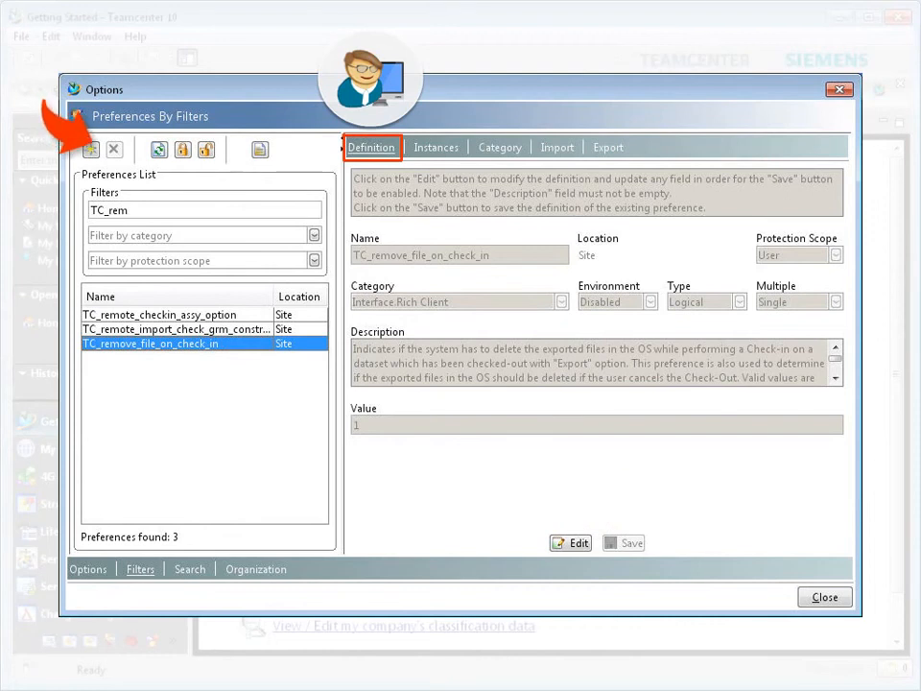
# View the instances of TC_remove_file_on_check_in and bring up its Export settings
pyautogui.click(259, 148)
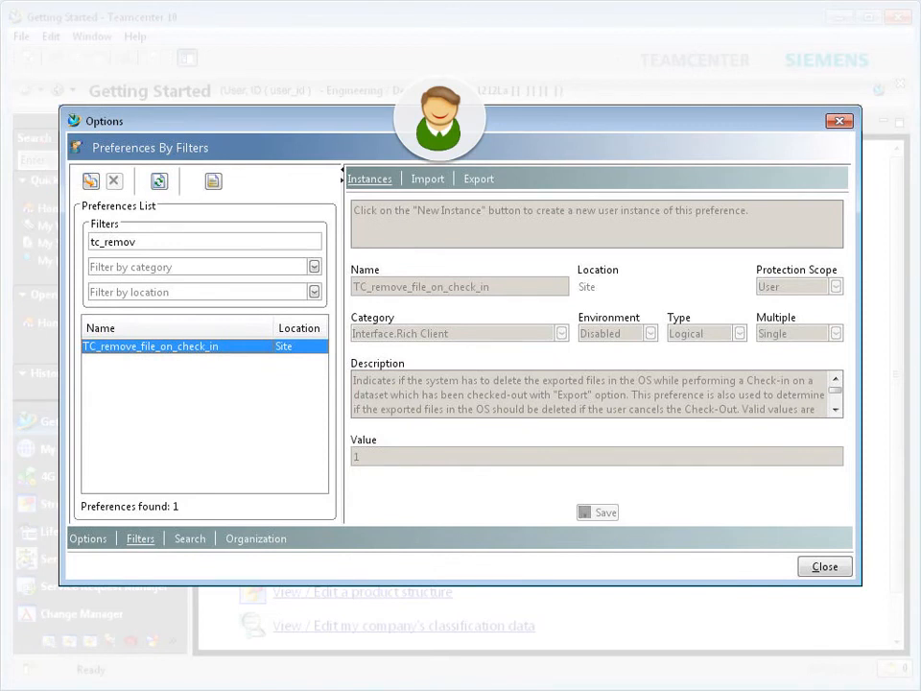
pyautogui.click(477, 178)
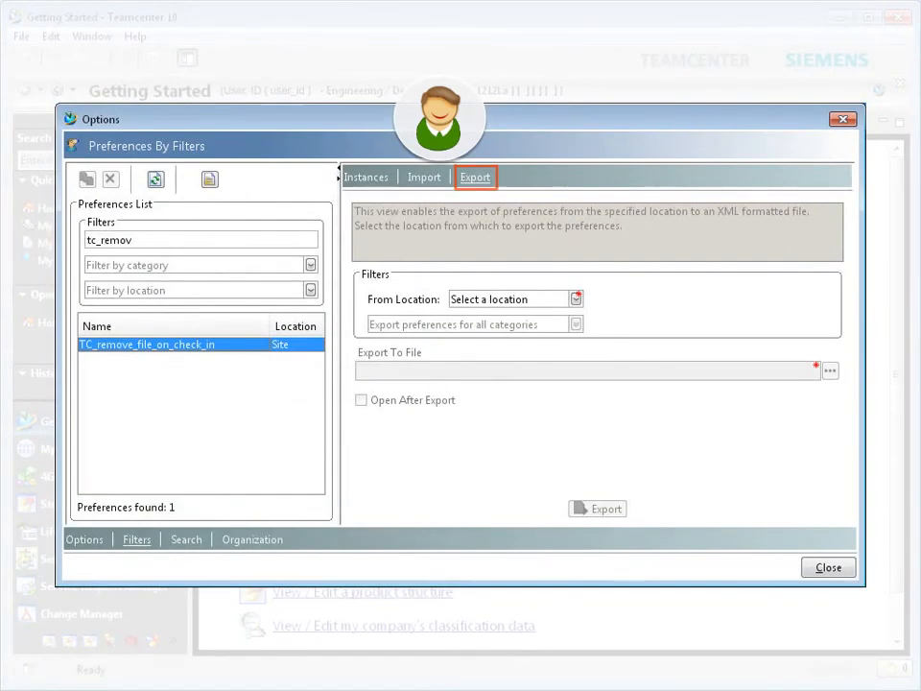
# Switch to the Organization view and bring up the Import settings for XML preferences
pyautogui.click(424, 176)
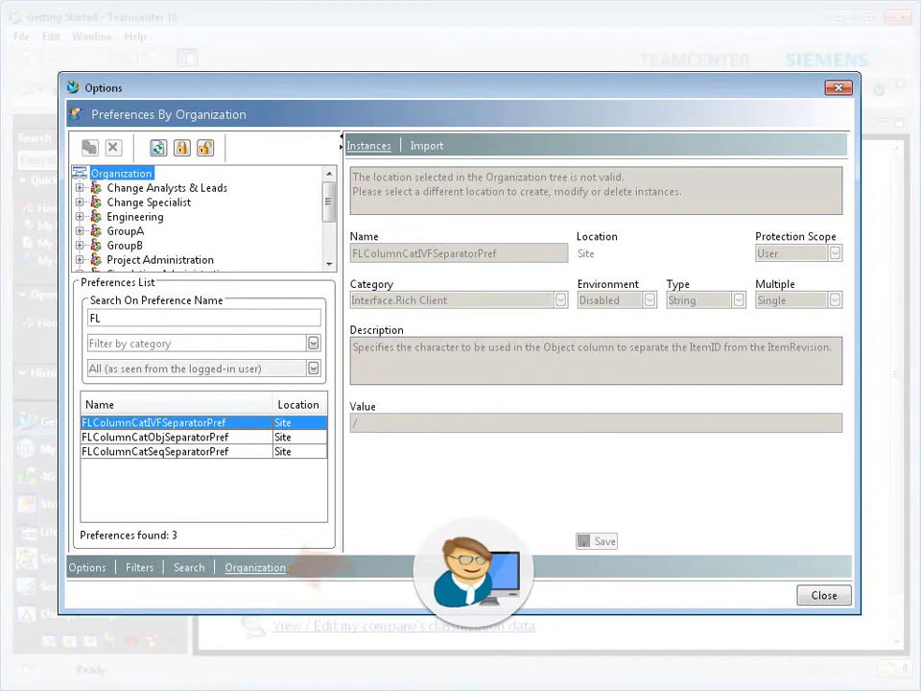
pyautogui.click(426, 144)
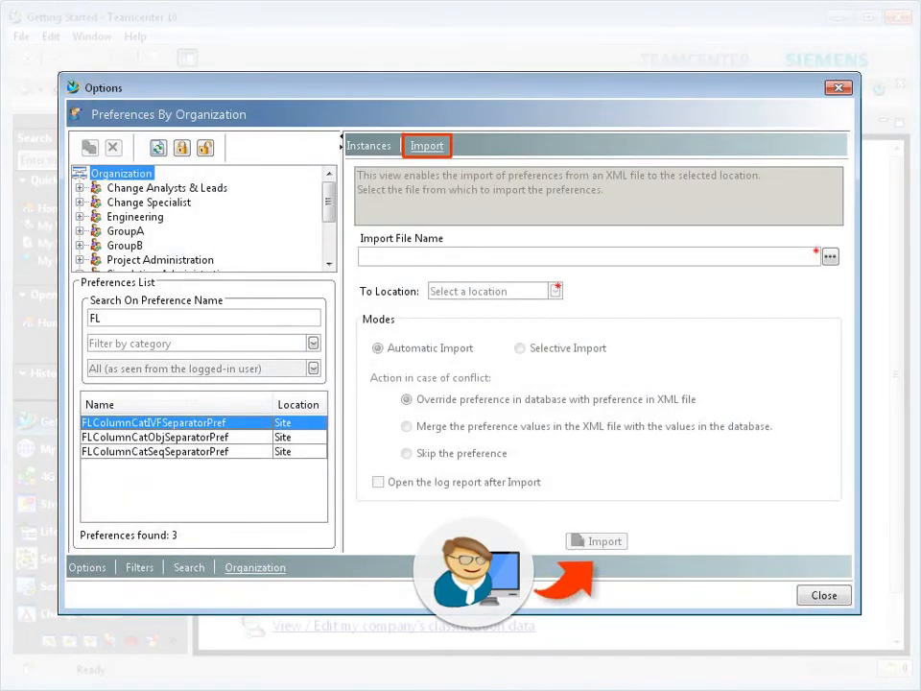